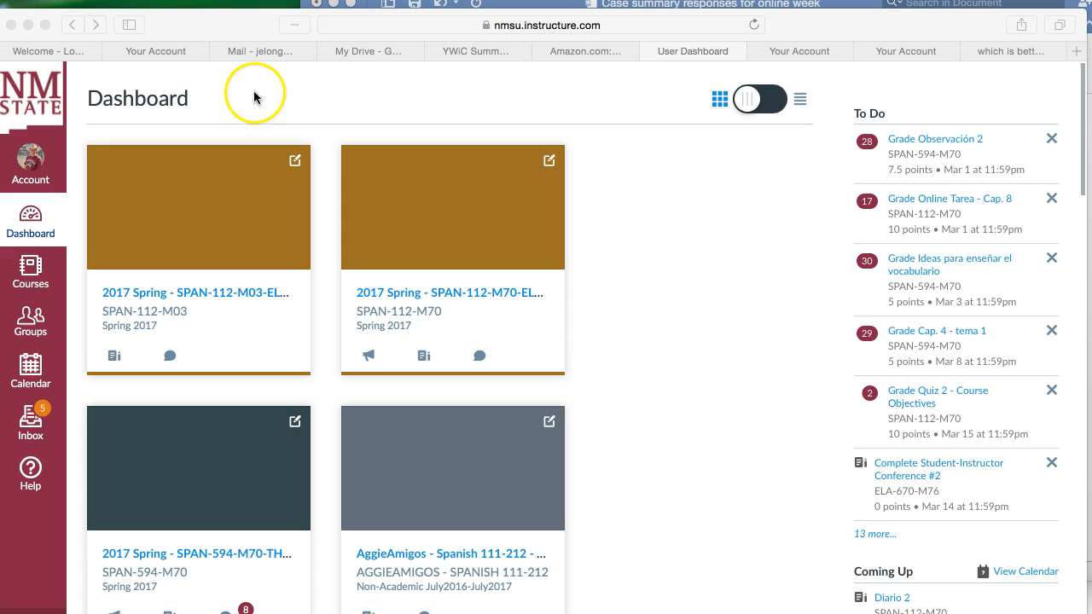
pyautogui.moveTo(29, 169)
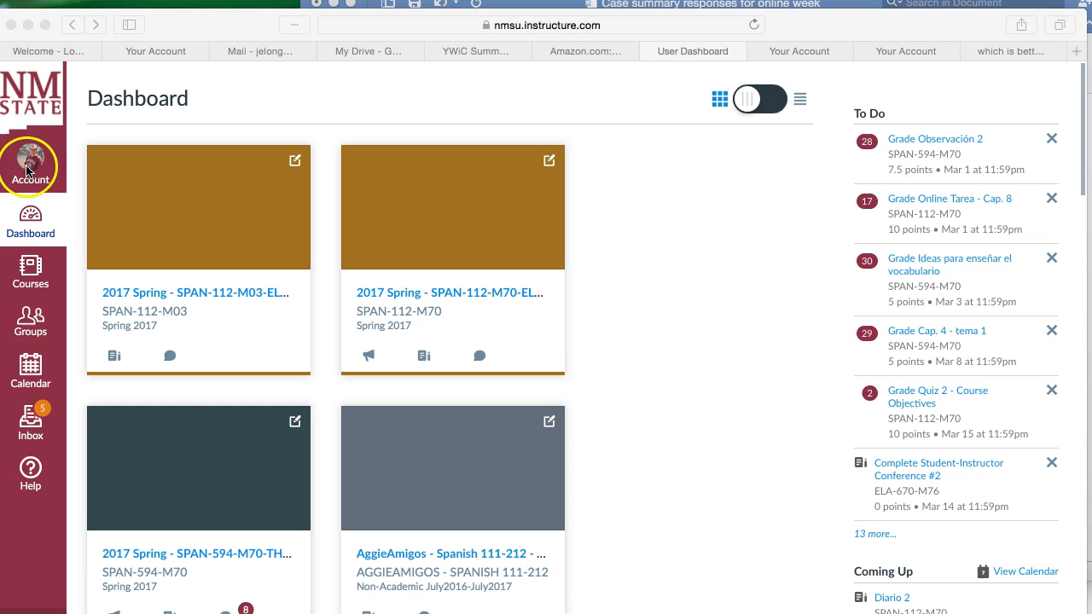
# Step: Reveal the Account panel listing profile, settings, notifications and files
pyautogui.click(31, 162)
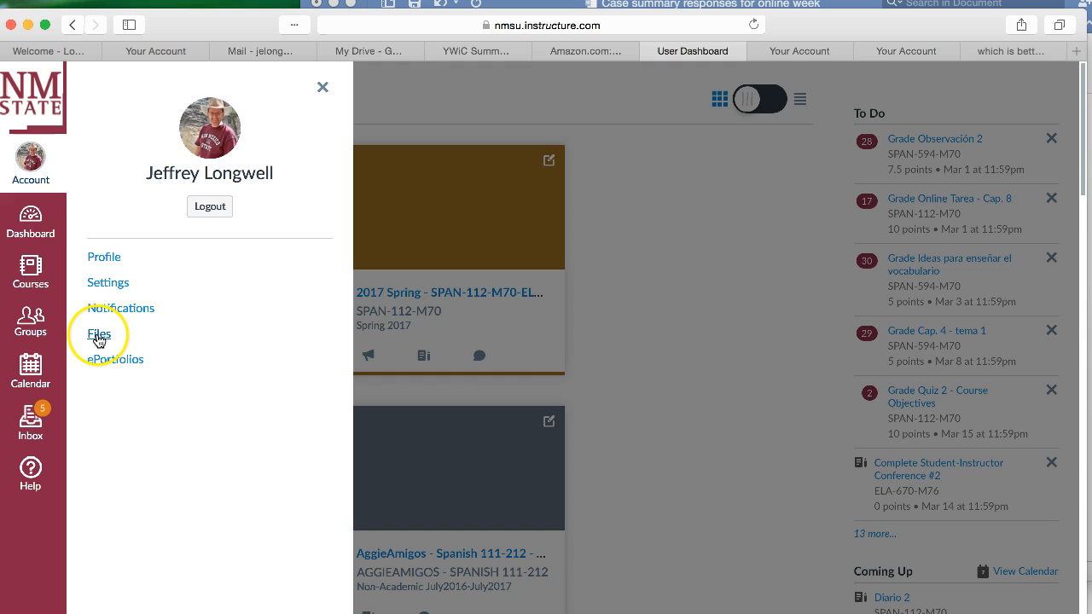
# Step: In personal Files, add a folder named 'Images for classes' and confirm the name
pyautogui.click(99, 333)
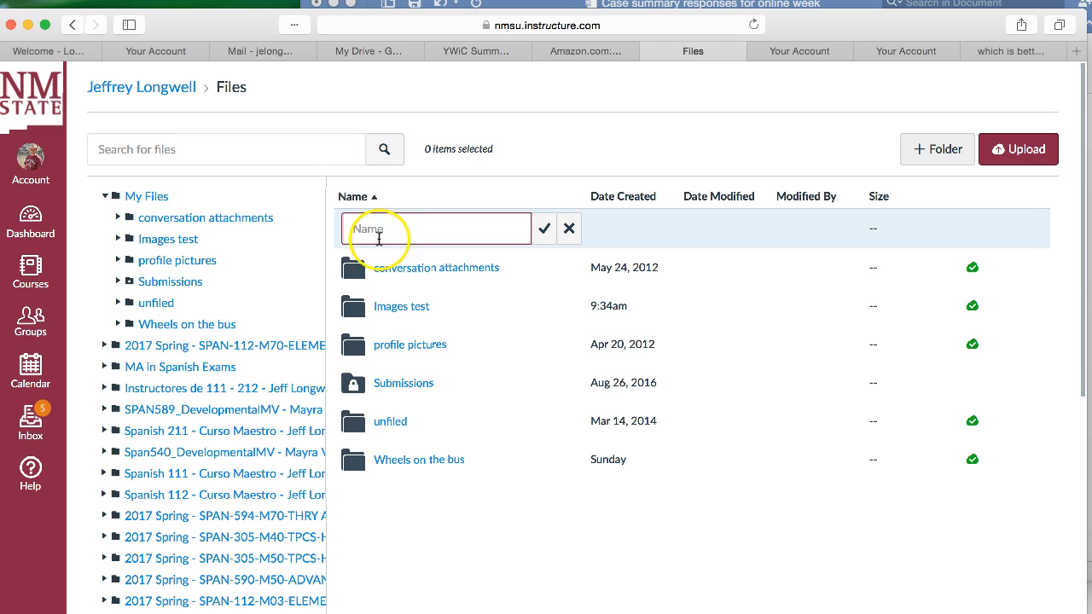
pyautogui.write('Image')
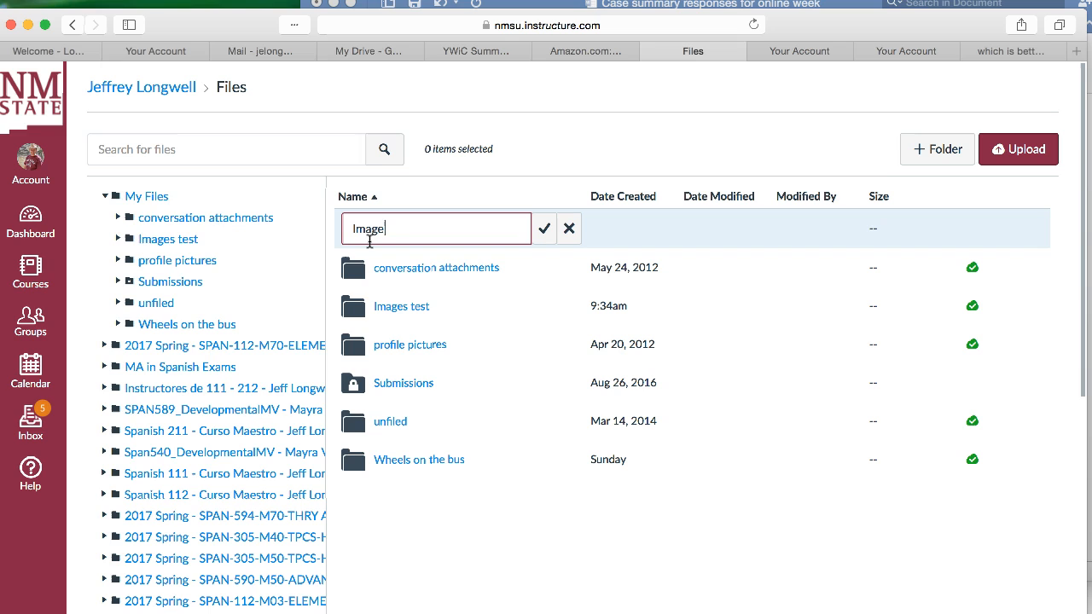
pyautogui.write('Images for classes')
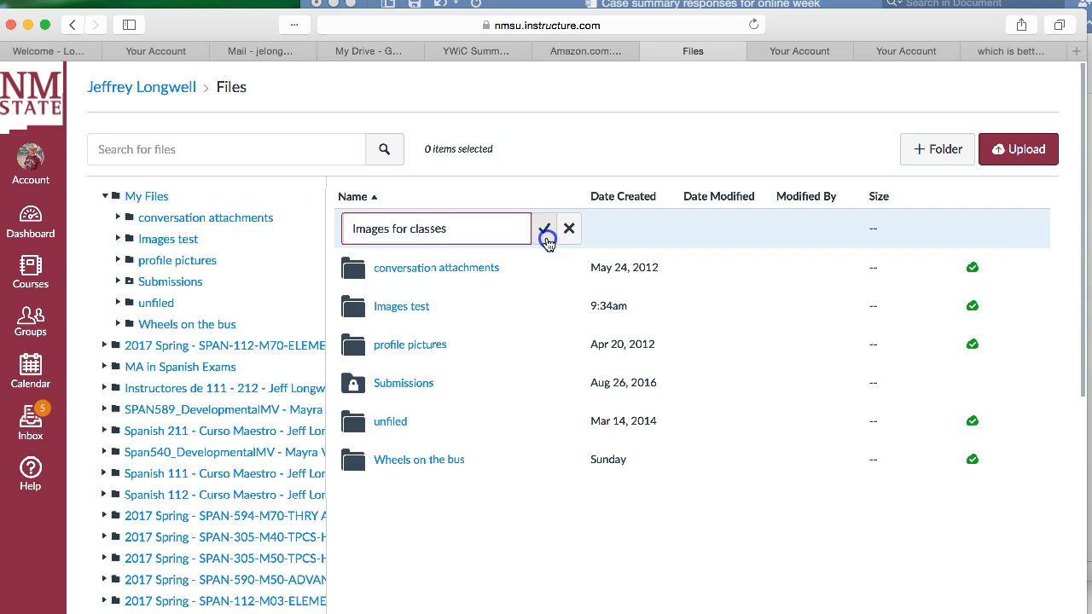
pyautogui.click(545, 229)
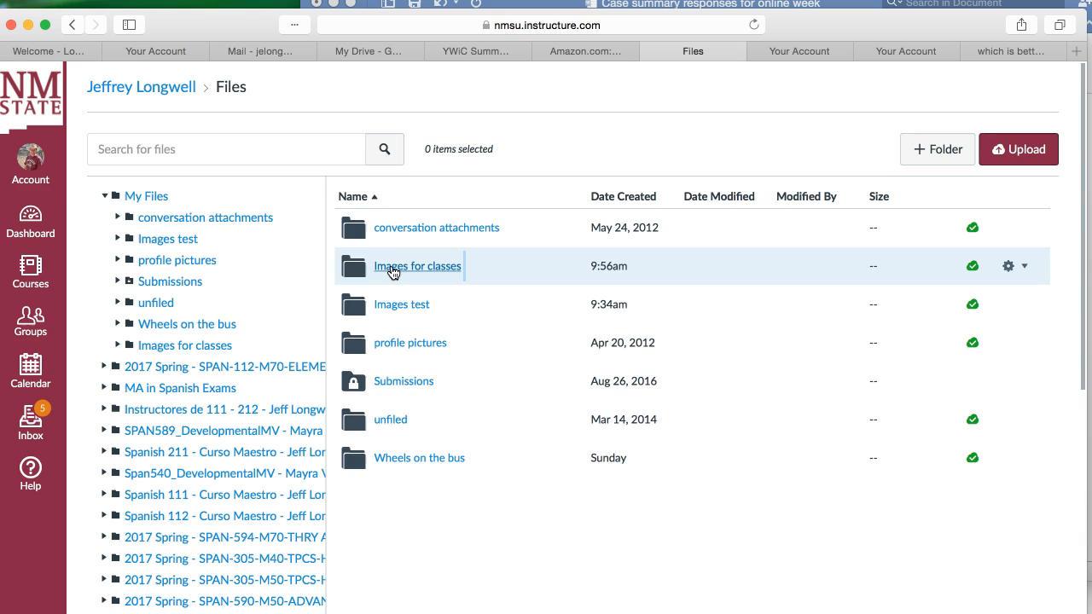
# Step: Upload two bus jpg photos from Downloads into the Images for classes folder
pyautogui.click(418, 266)
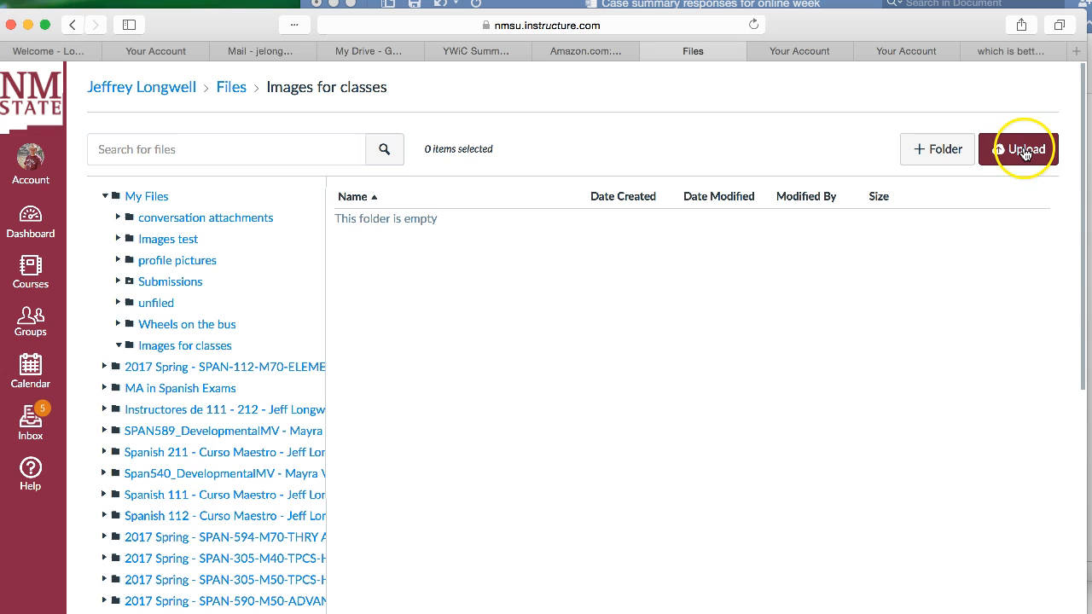
pyautogui.click(1024, 147)
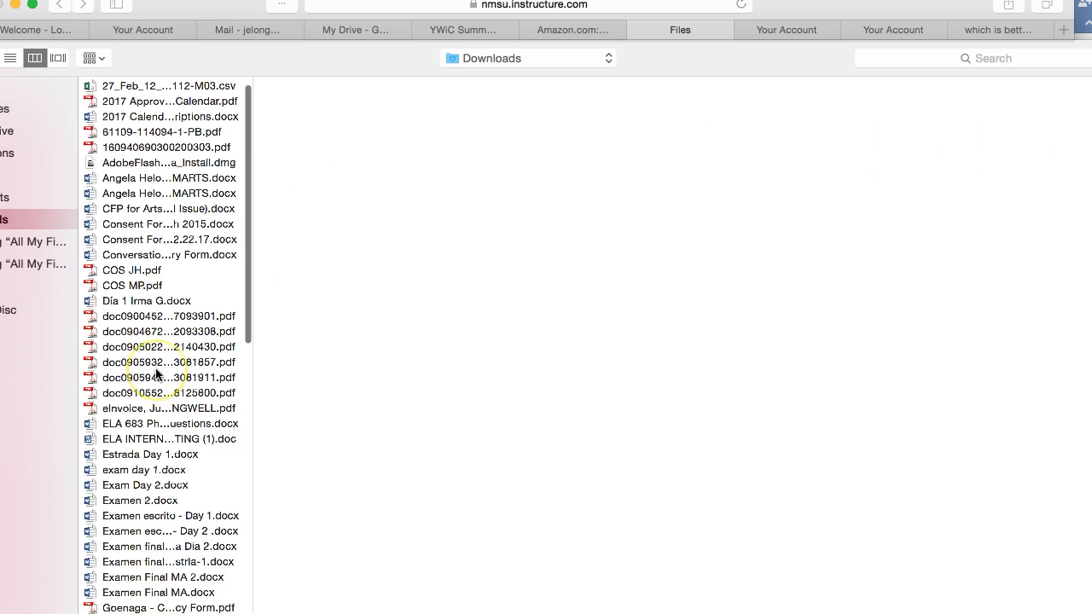
pyautogui.click(144, 310)
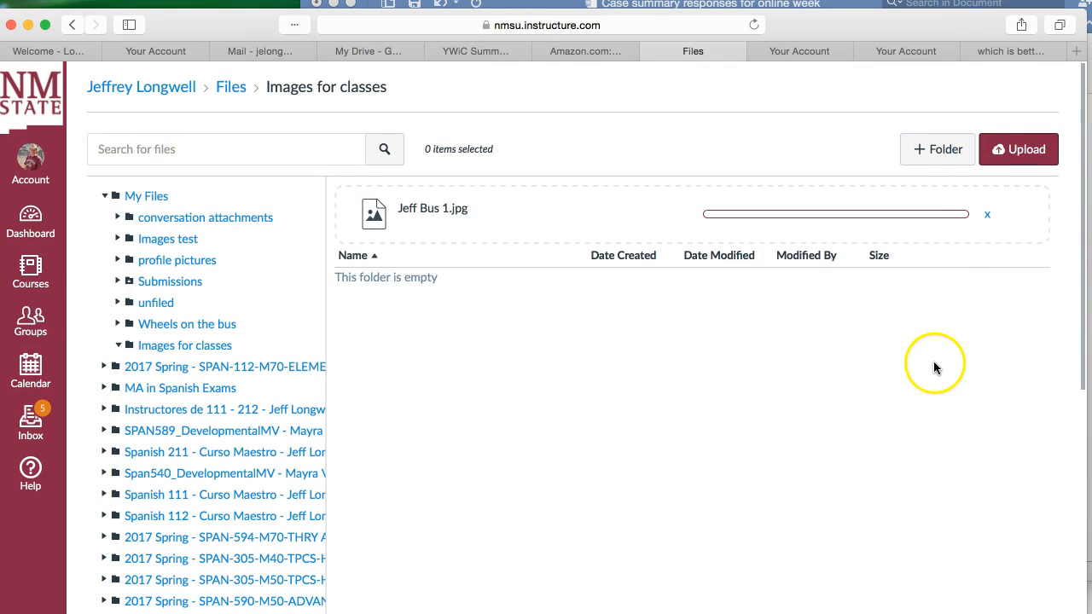
pyautogui.click(1019, 148)
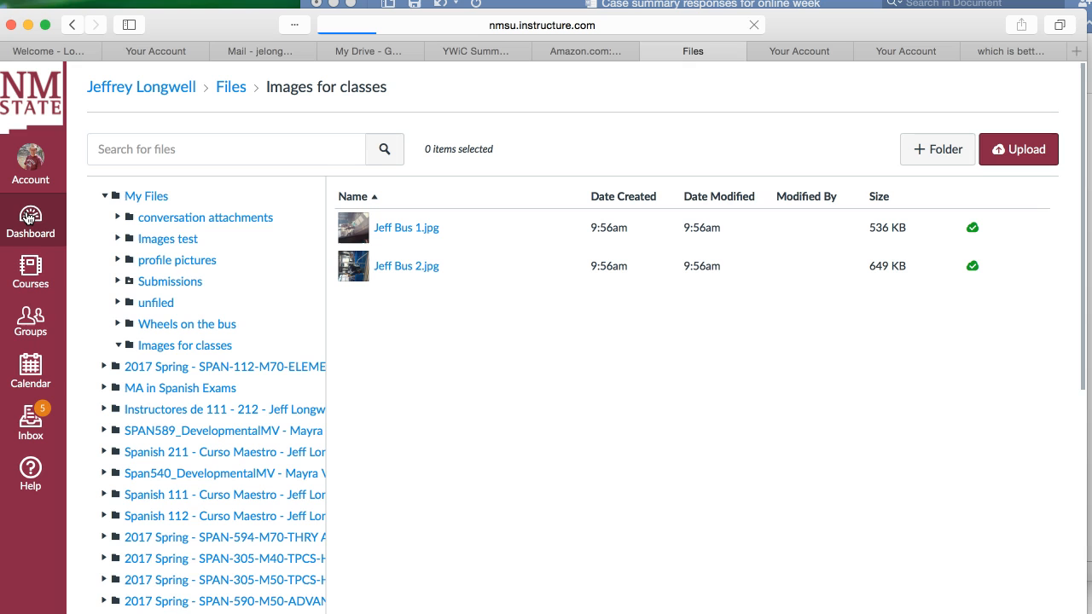
# Step: Reach the Café social discussion in AggieAmigos via Courses and start a reply
pyautogui.click(30, 226)
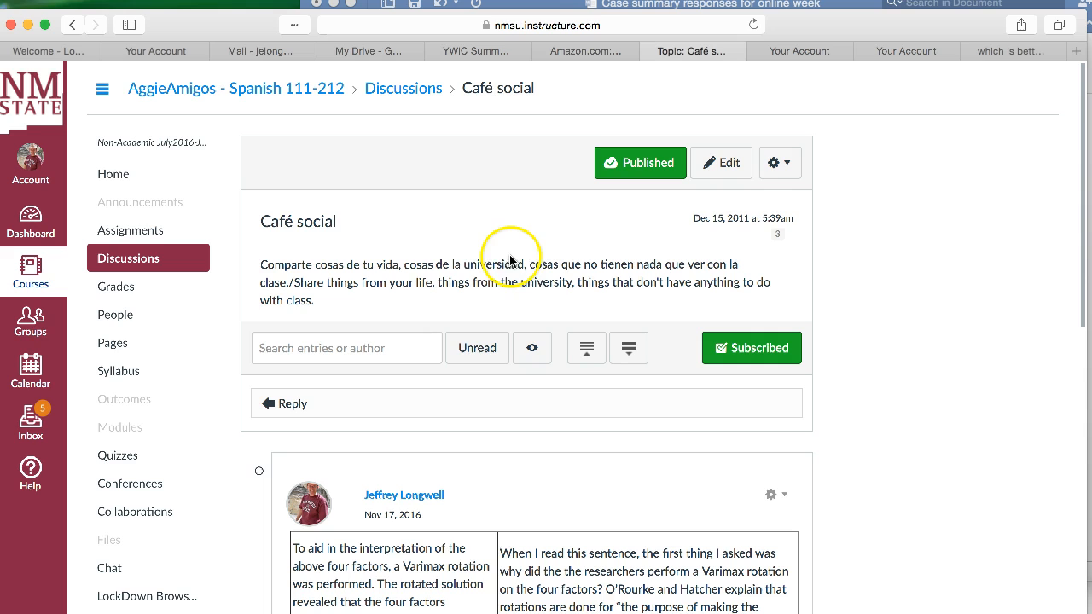
pyautogui.moveTo(567, 280)
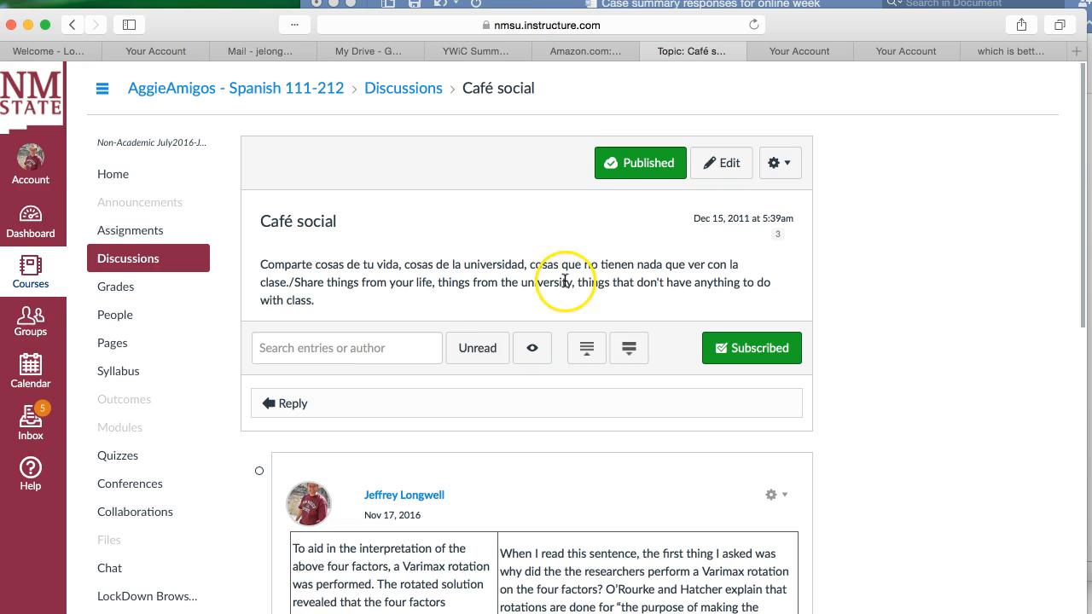
pyautogui.click(293, 403)
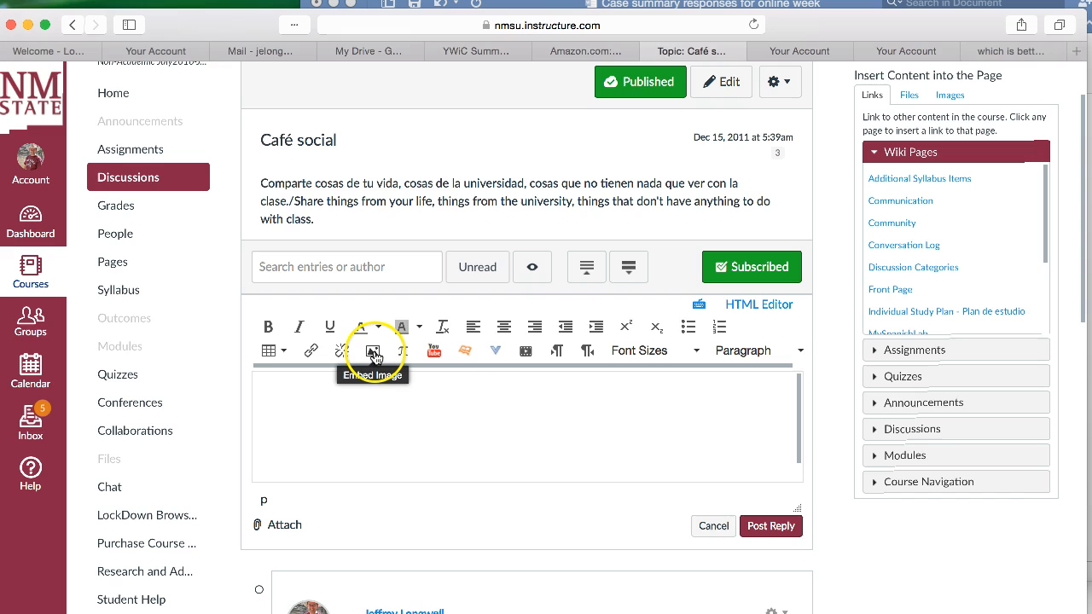
# Step: Insert the first bus photo from My files > Images for classes into the reply
pyautogui.click(372, 351)
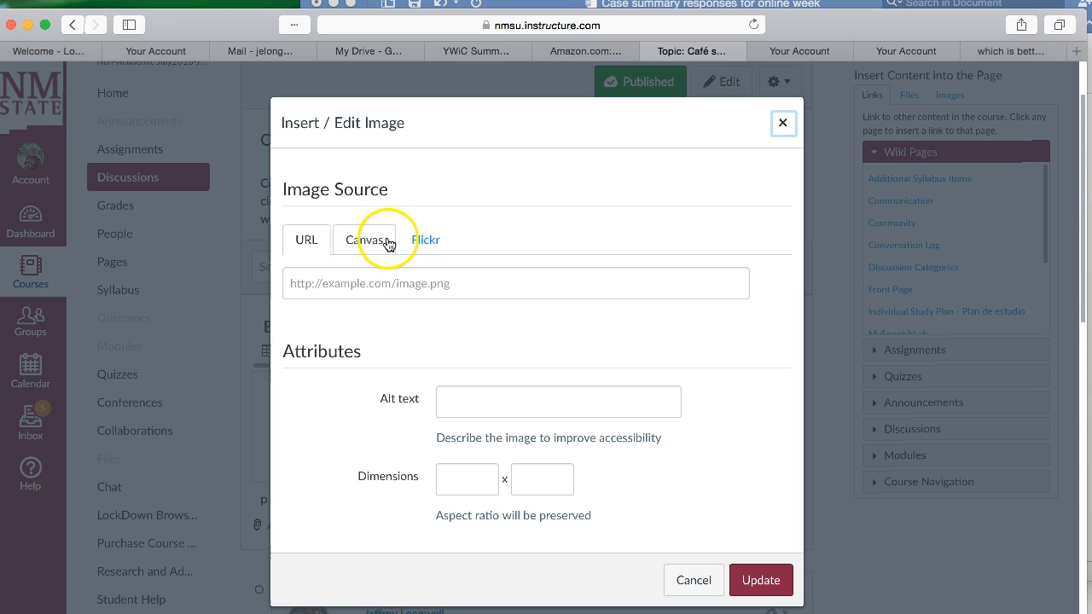
pyautogui.click(366, 239)
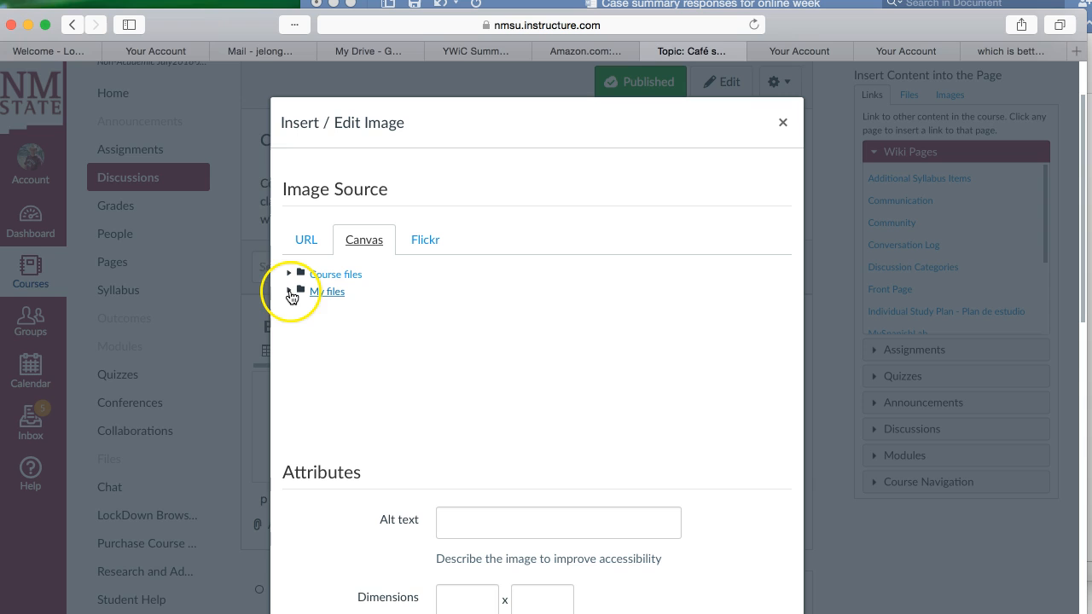
pyautogui.click(307, 290)
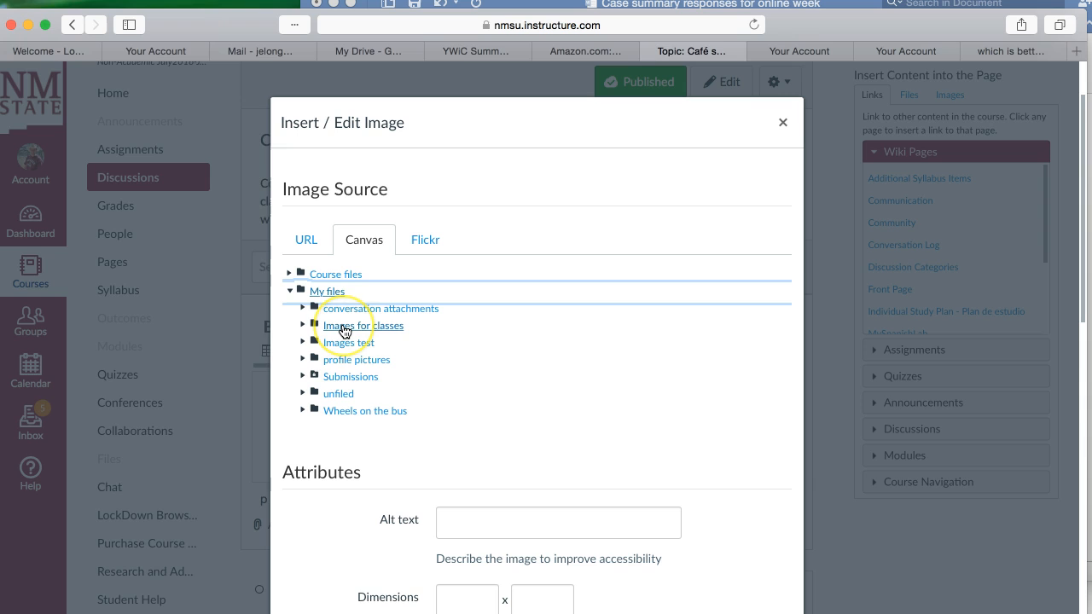
pyautogui.click(364, 324)
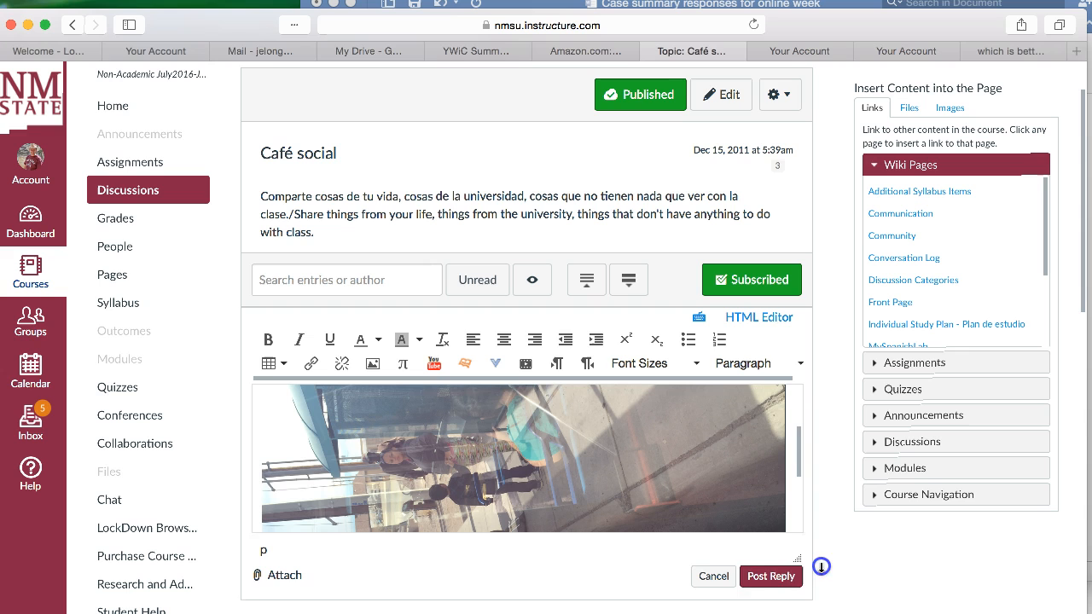
# Step: Add 'This is a test' below the photo and embed the second bus photo from My files
pyautogui.scroll(-3)
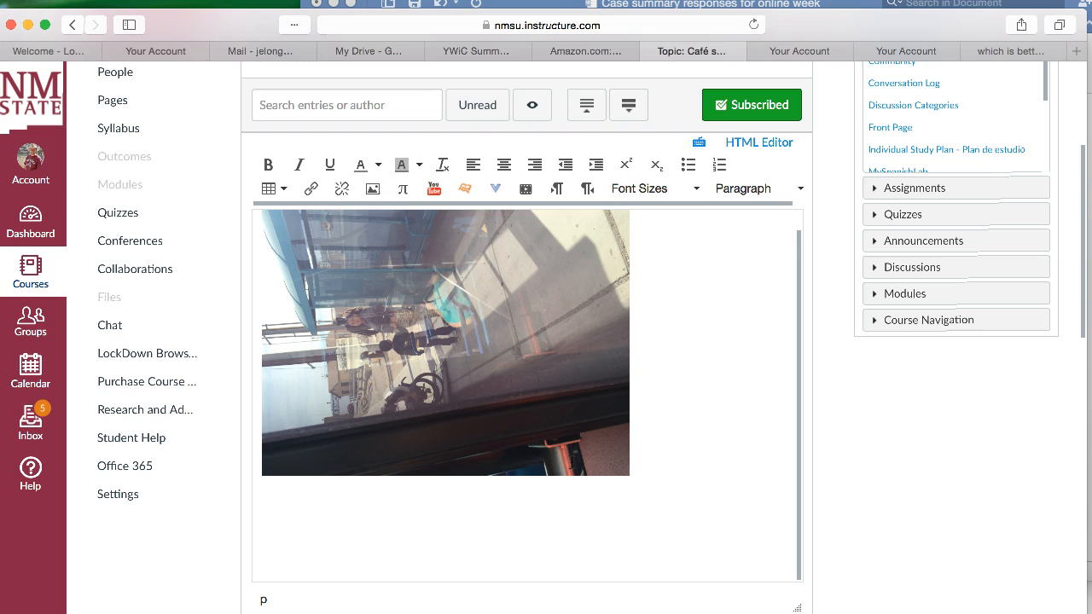
pyautogui.write('This is a test')
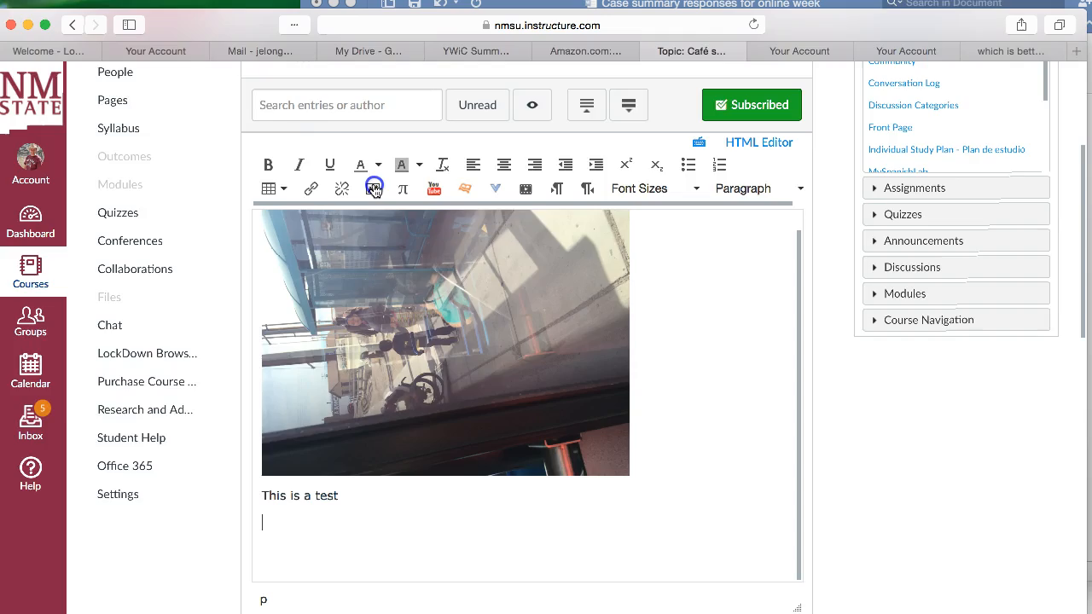
pyautogui.click(374, 188)
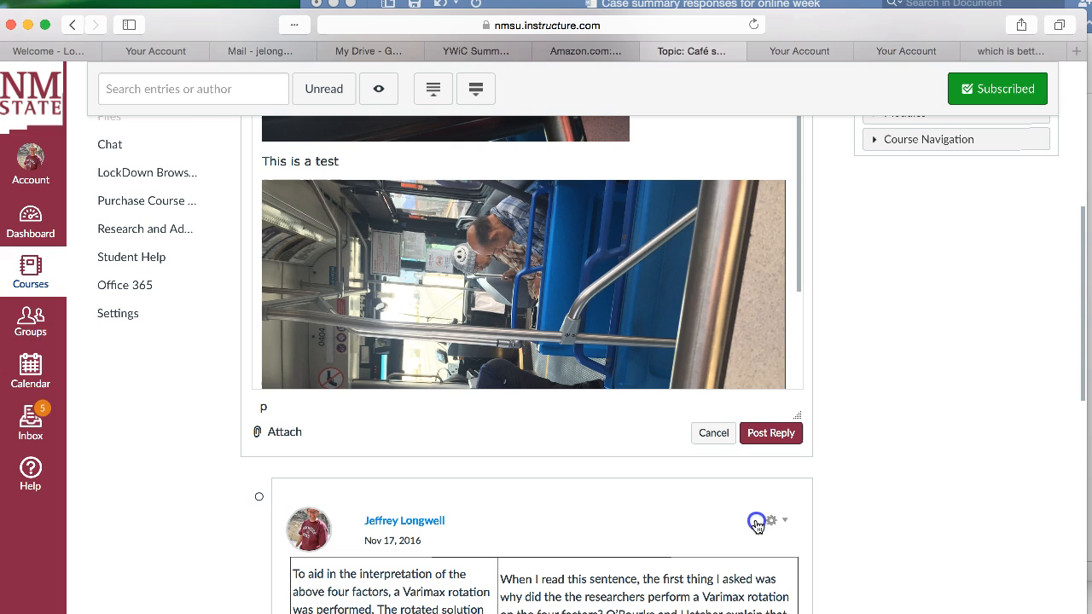
pyautogui.click(522, 283)
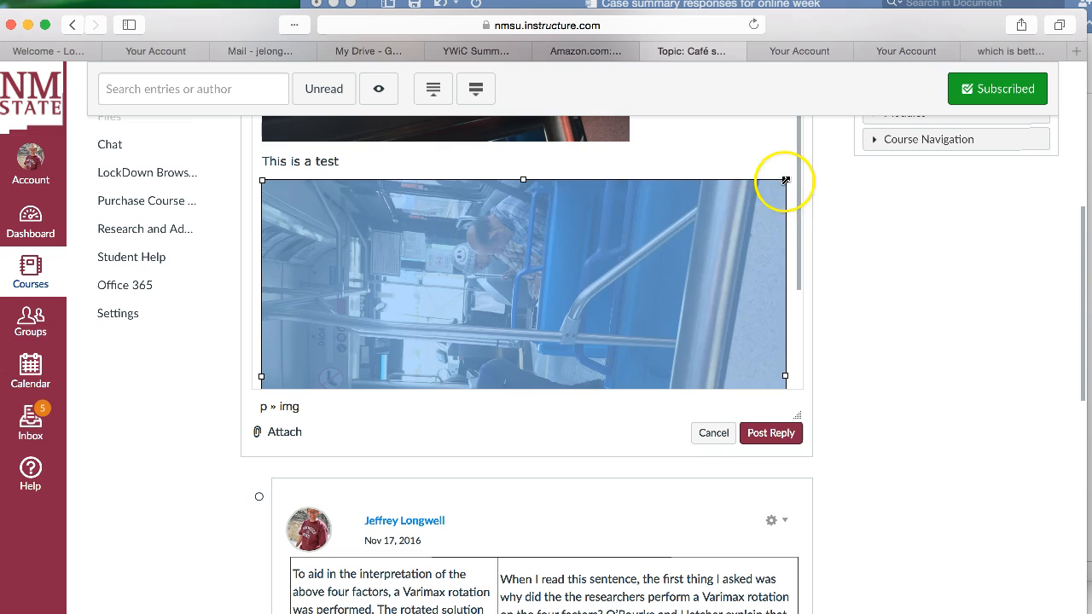